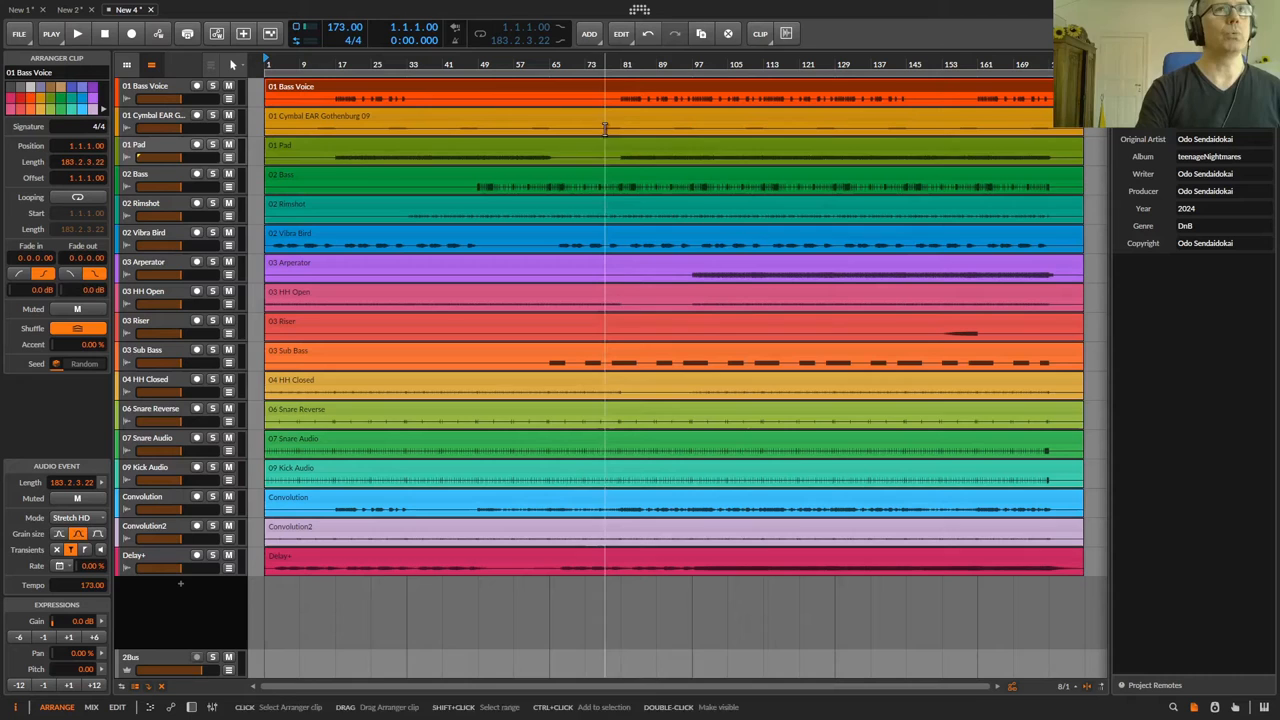
# Play from bar 73 and stop, then replay from the song's beginning with Alt+P.
pyautogui.click(587, 64)
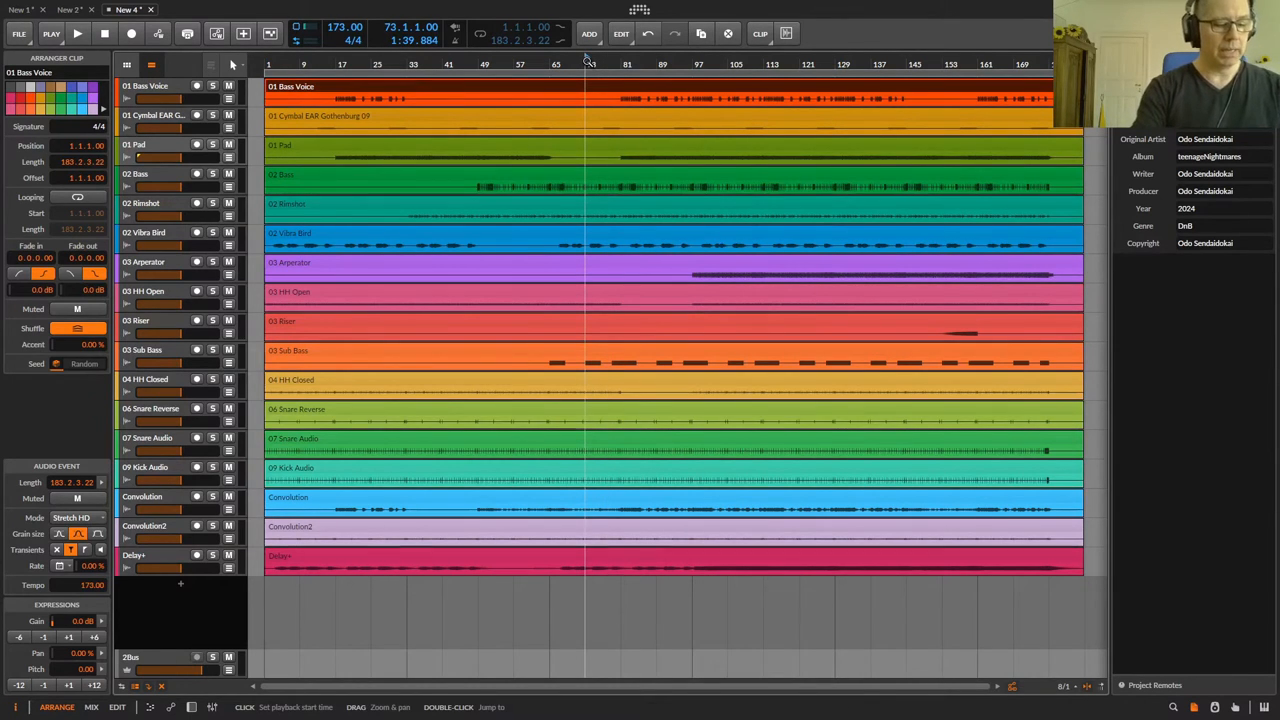
pyautogui.press('space')
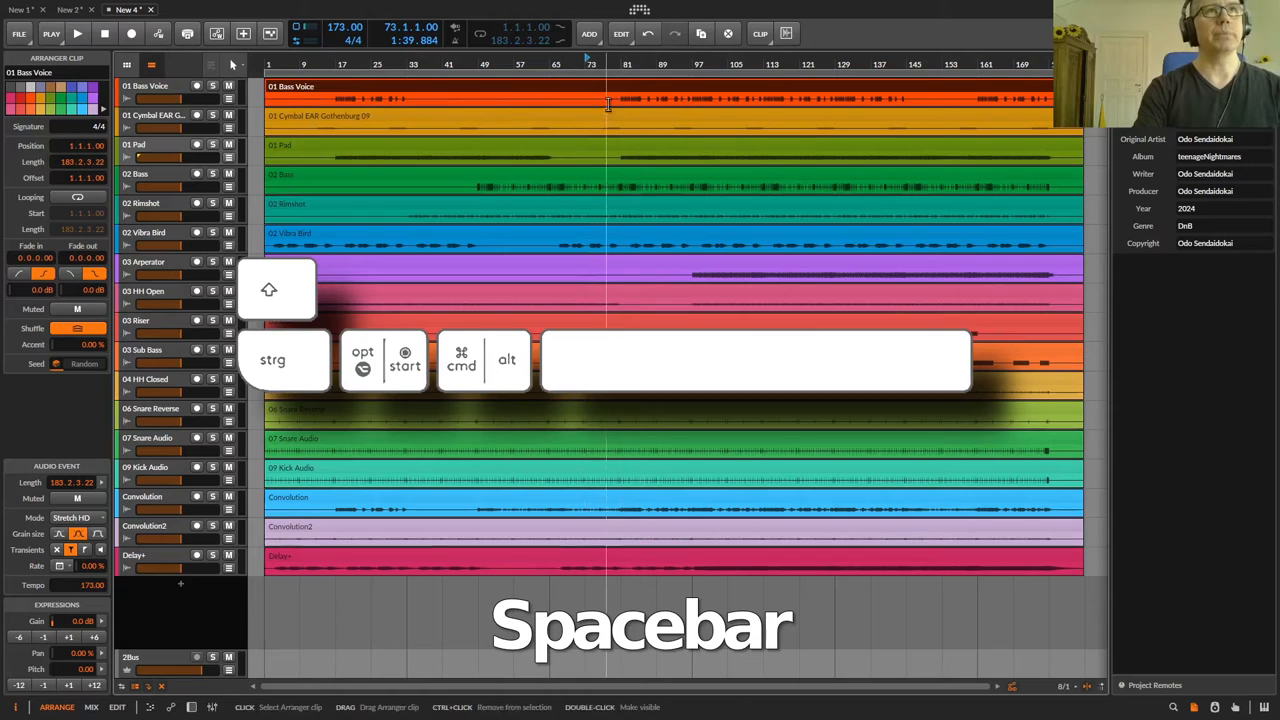
pyautogui.press('space')
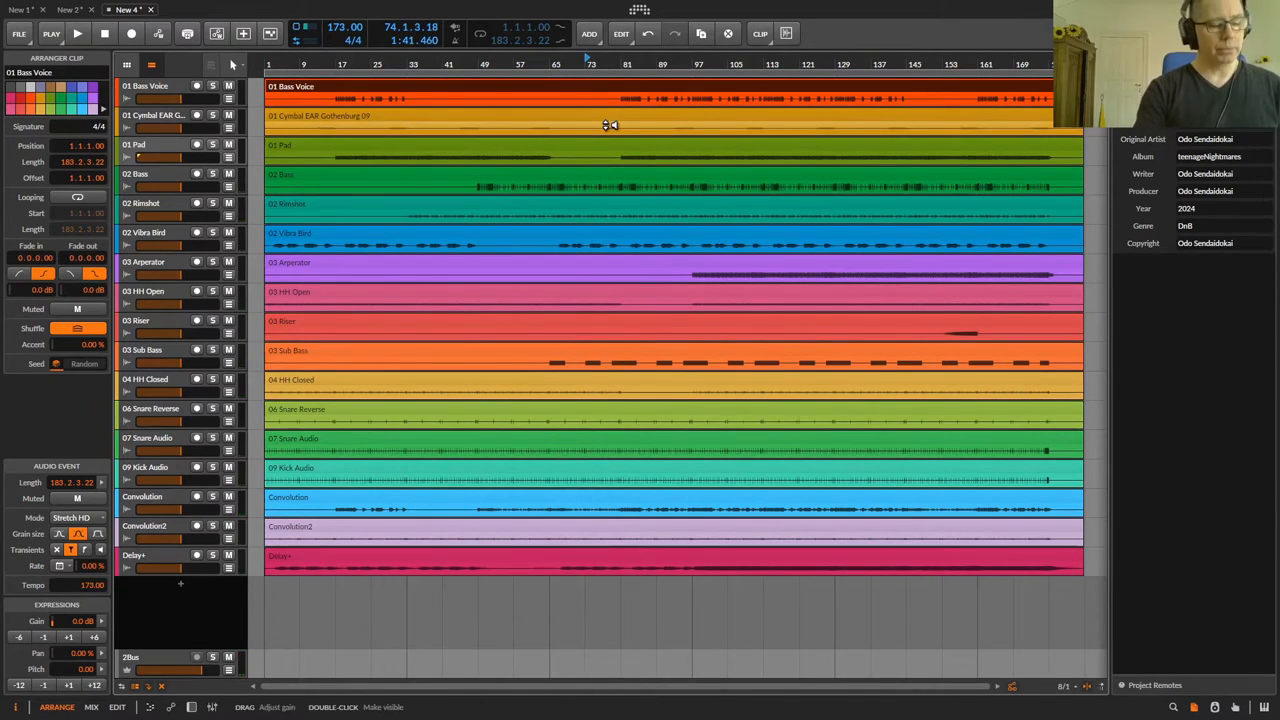
pyautogui.press('alt+p')
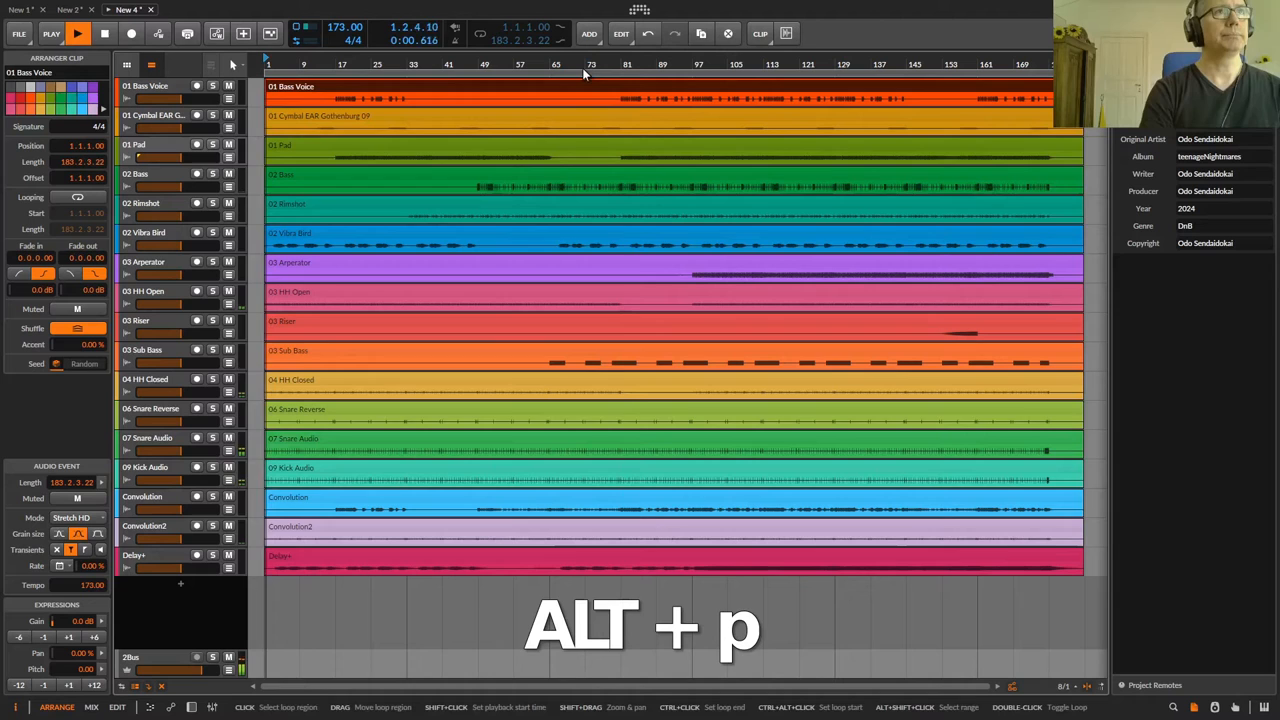
# Stop playback, replay from bar one with Alt+Space, then stop just past the first bar.
pyautogui.press('alt+p')
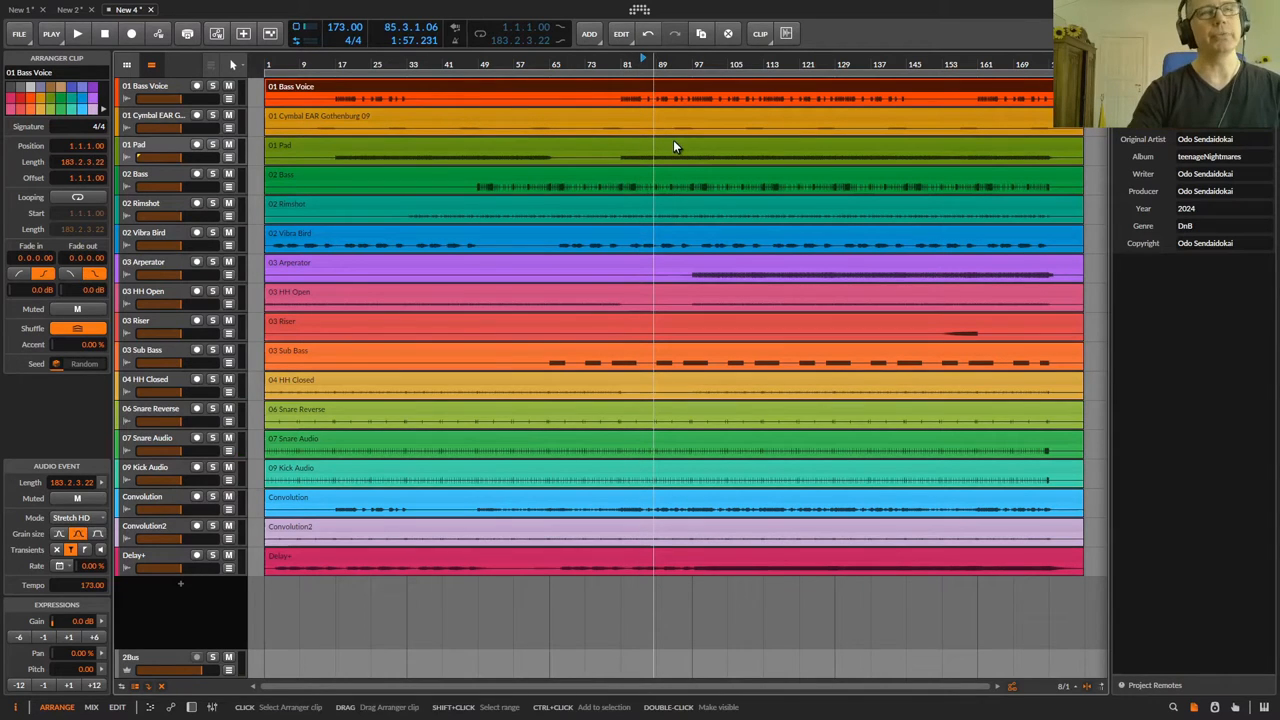
pyautogui.press('alt+space')
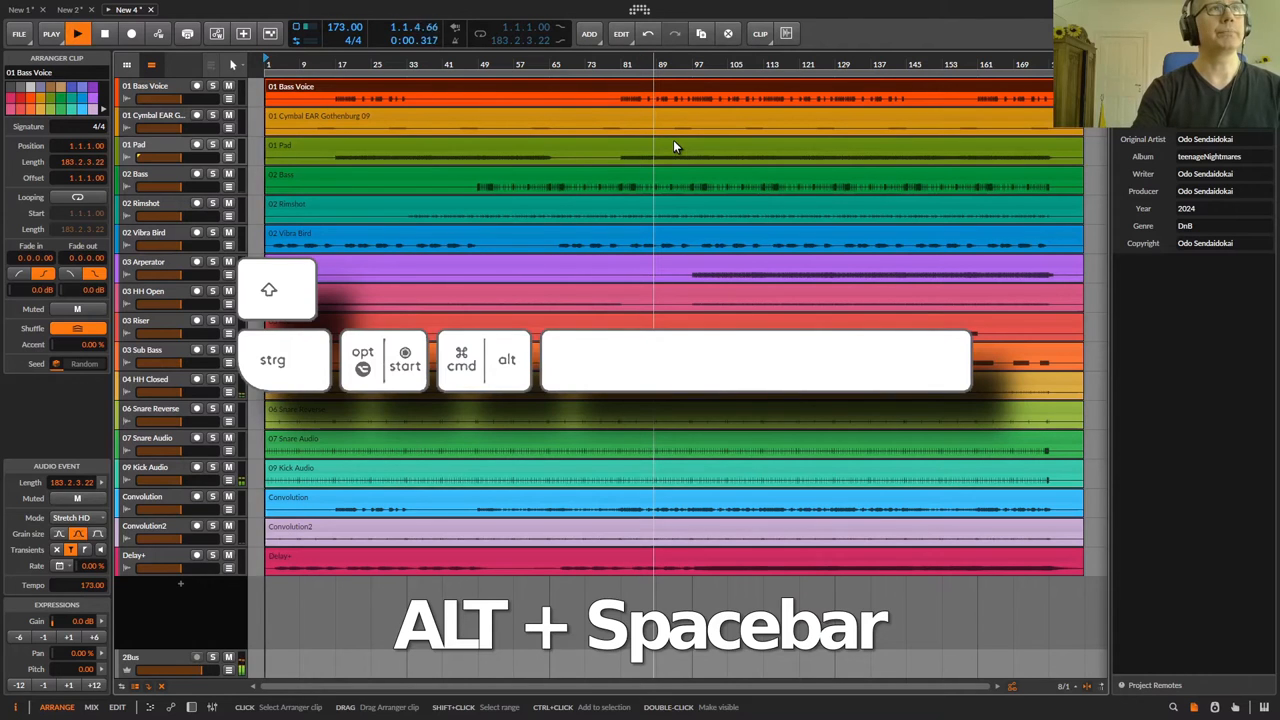
pyautogui.press('alt+space')
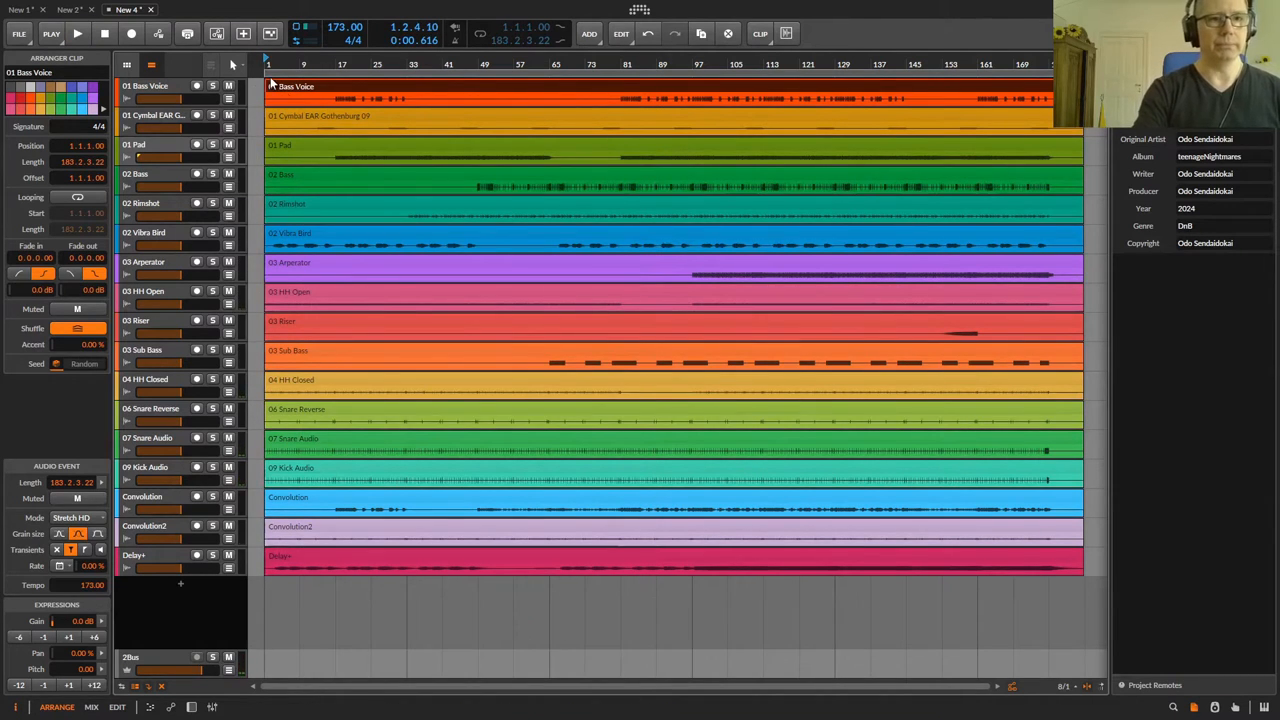
pyautogui.moveTo(757, 415)
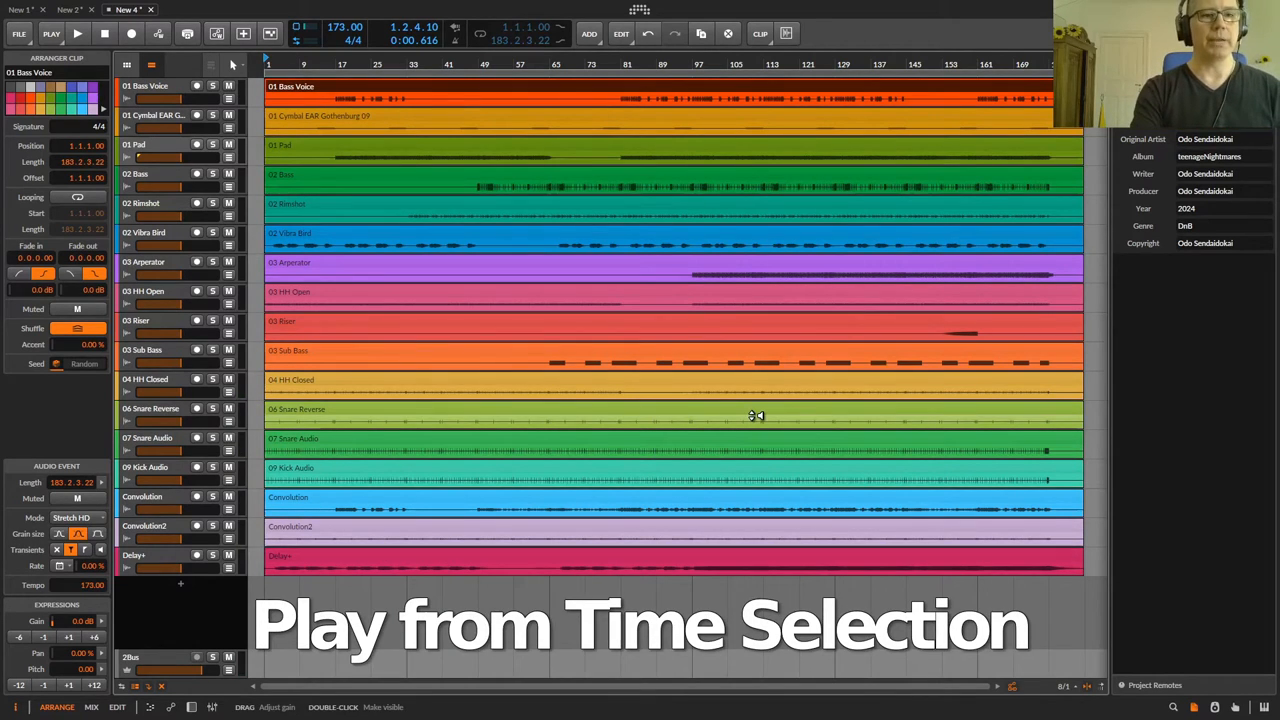
# Use time selection to mark bar 100 on Rimshot and select bars 97–113 on Arpeggiator.
pyautogui.press('super+alt+space')
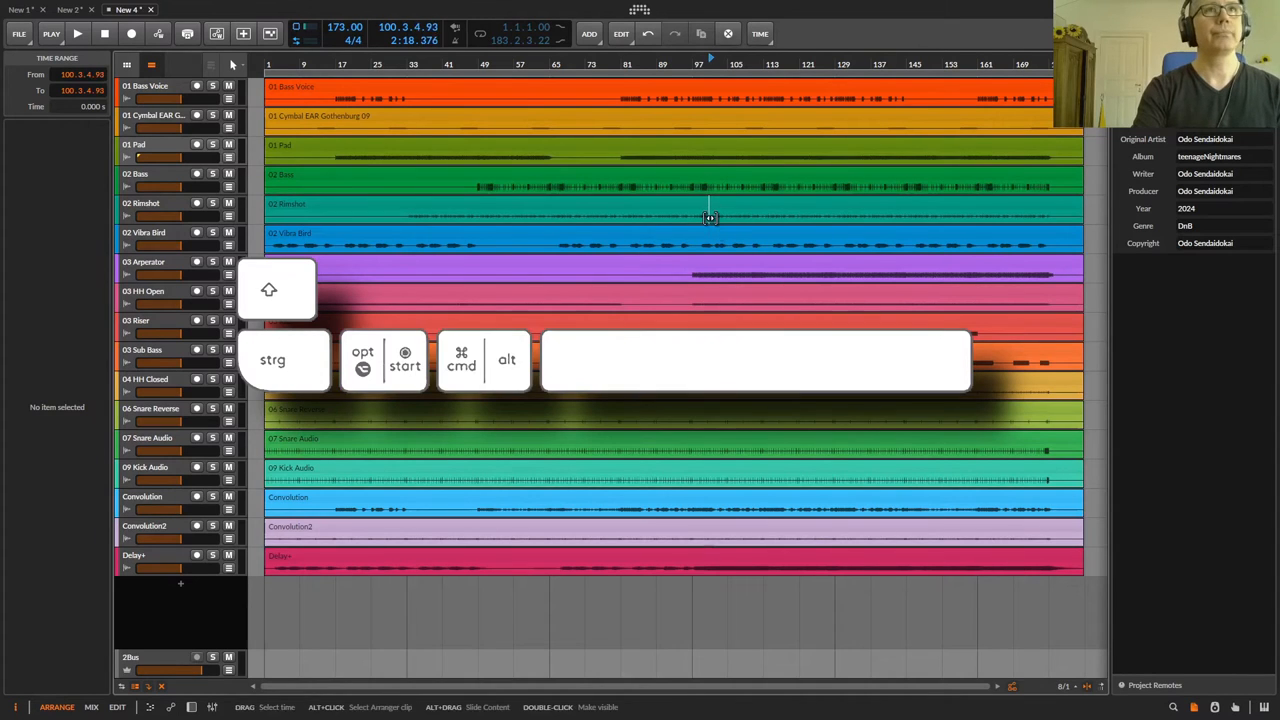
pyautogui.click(77, 33)
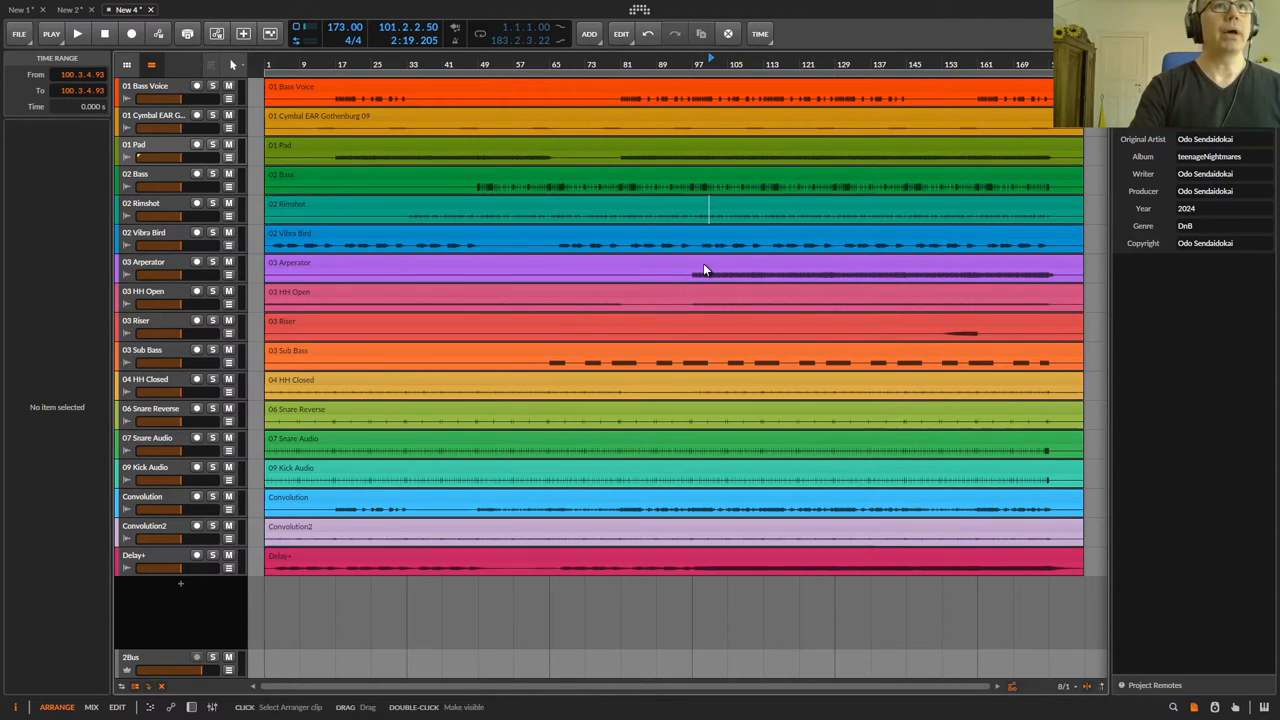
pyautogui.moveTo(692, 271); pyautogui.dragTo(752, 271)
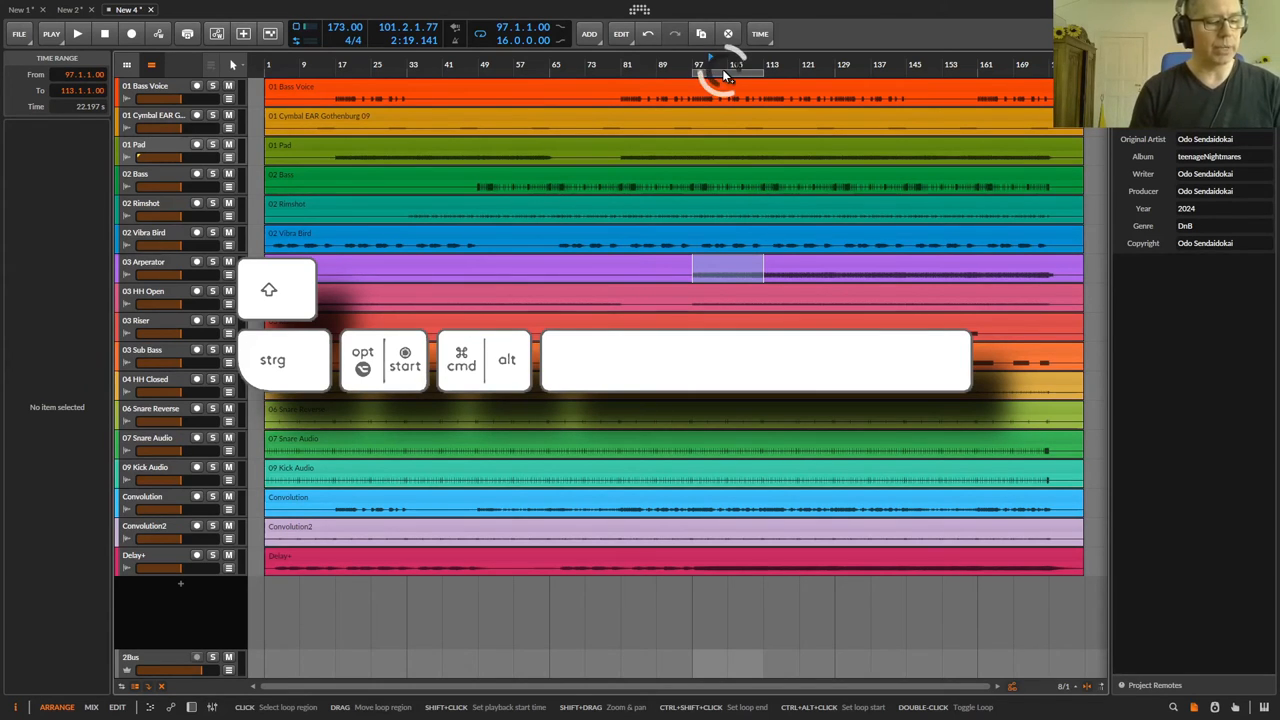
# Play inside the bars 97–113 loop while switching transport looping on, then off.
pyautogui.press('ctrl')
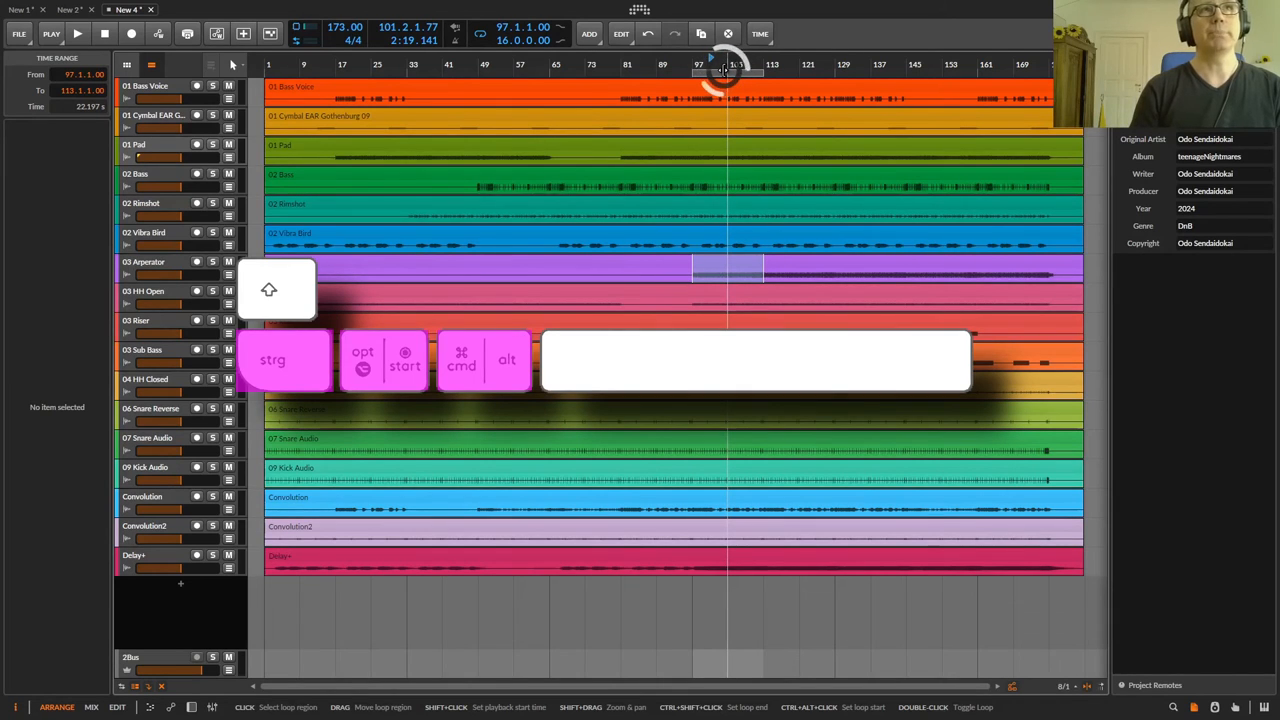
pyautogui.click(77, 33)
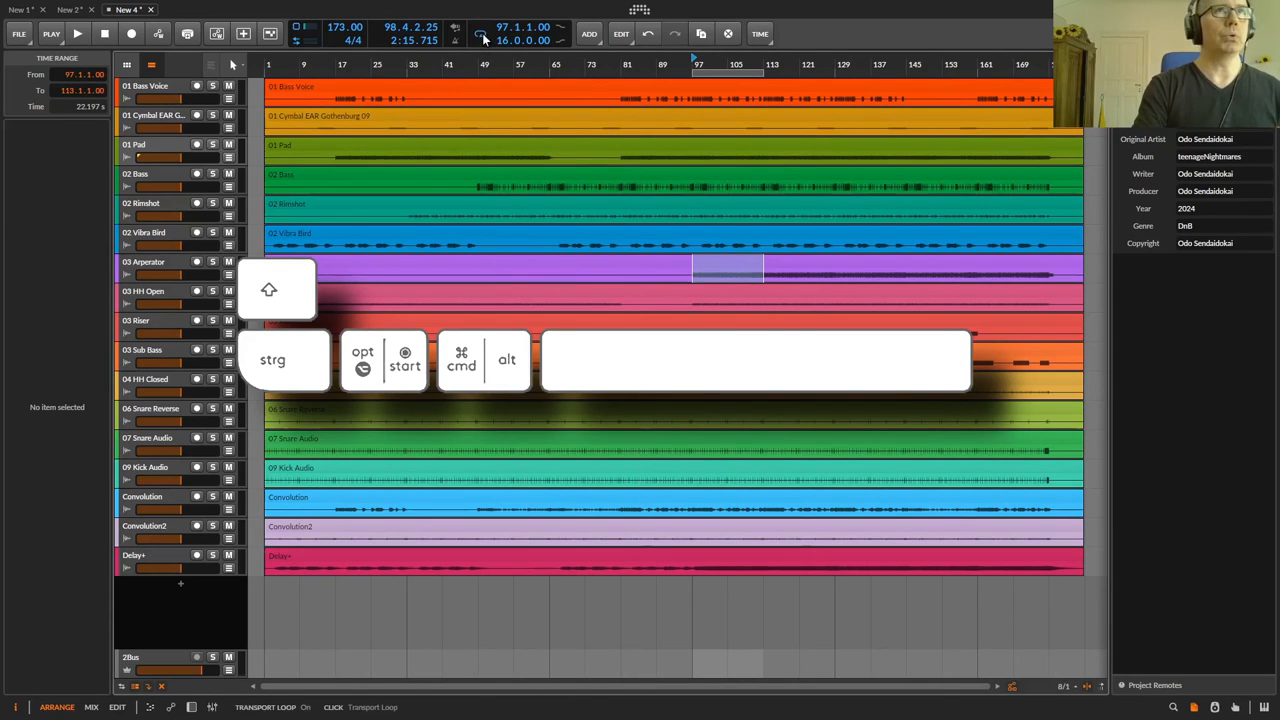
pyautogui.moveTo(498, 57)
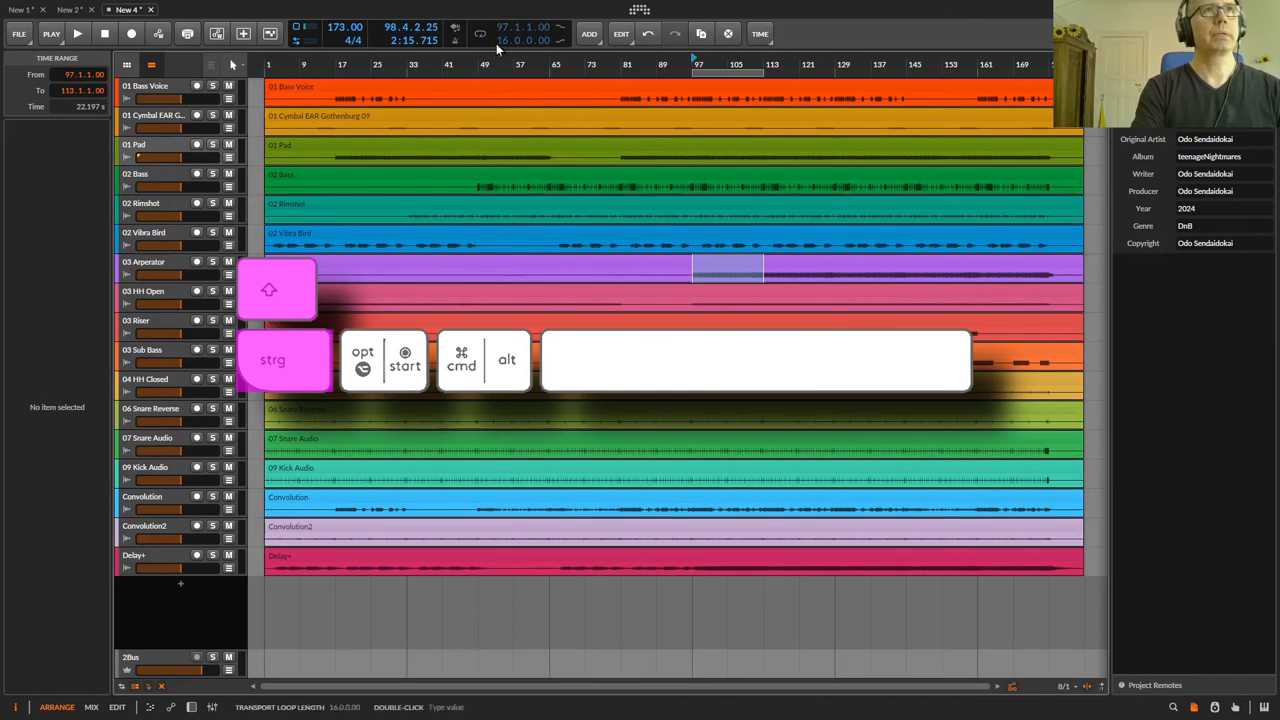
pyautogui.click(480, 34)
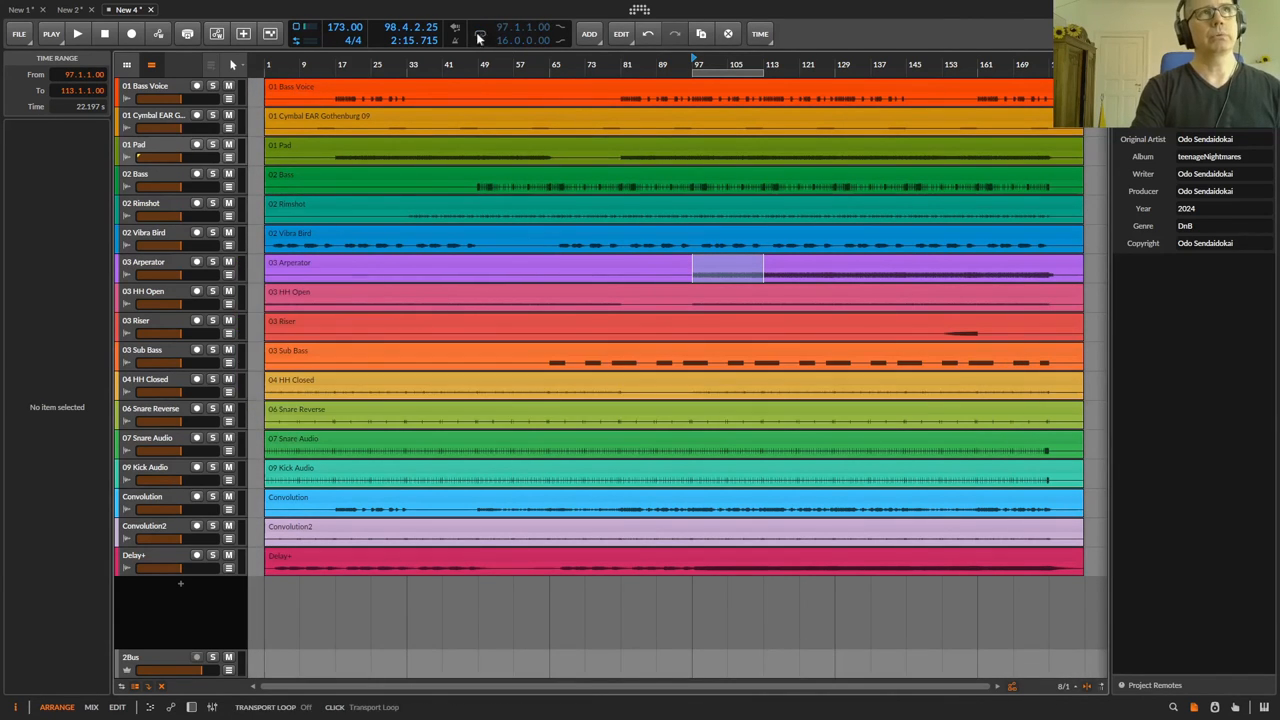